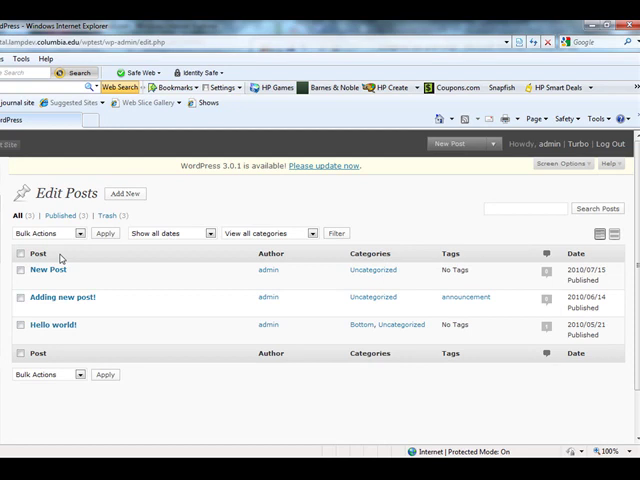
mouse_move(336, 258)
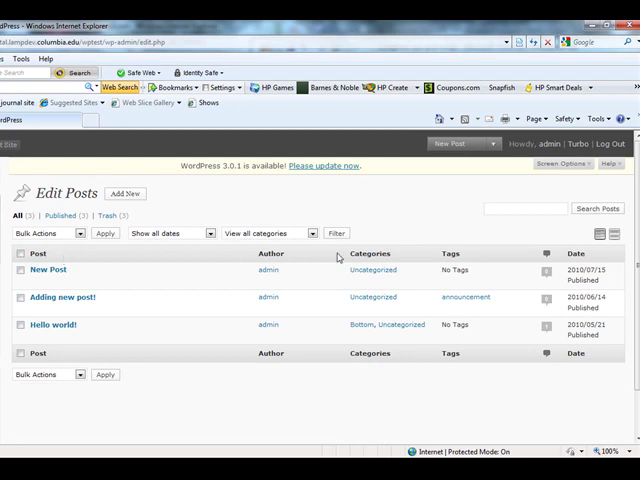
mouse_move(532, 264)
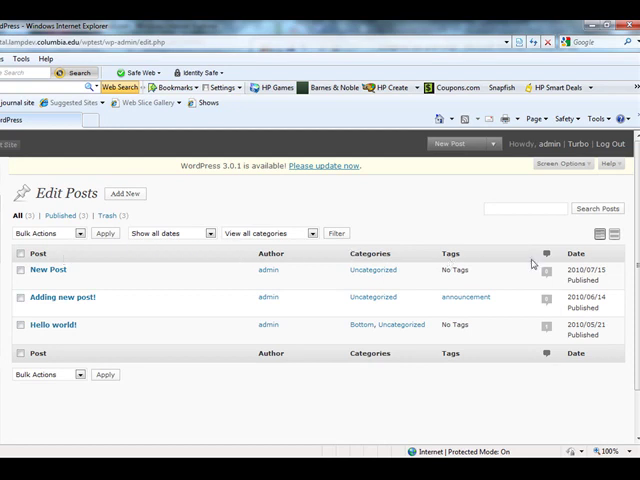
mouse_move(576, 264)
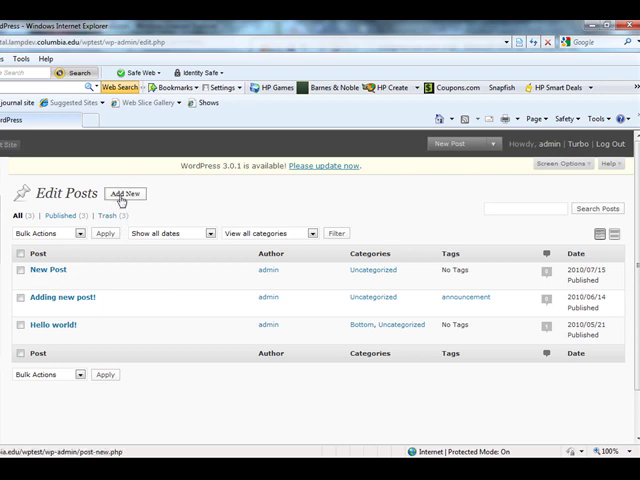
Step: Start a blank new post from Add New, ready for the title Elvis
click(124, 192)
text(El)
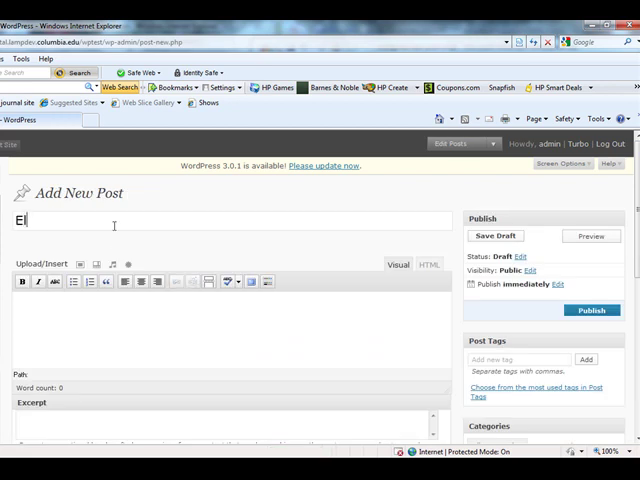
Step: Complete the title Elvis and write the body text "Elvis was awesome!"
text(vis)
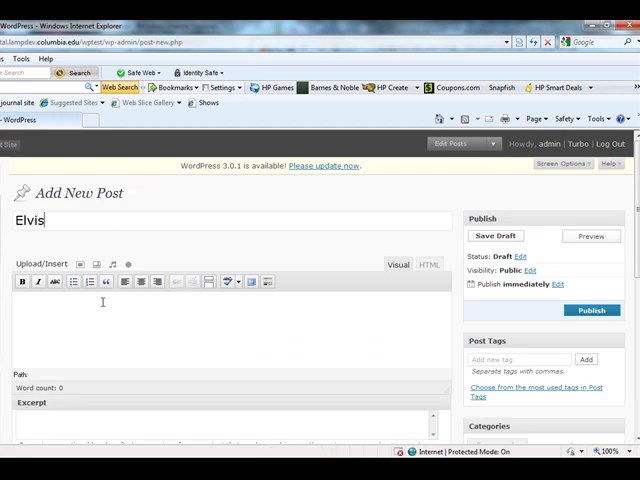
text(He was awe)
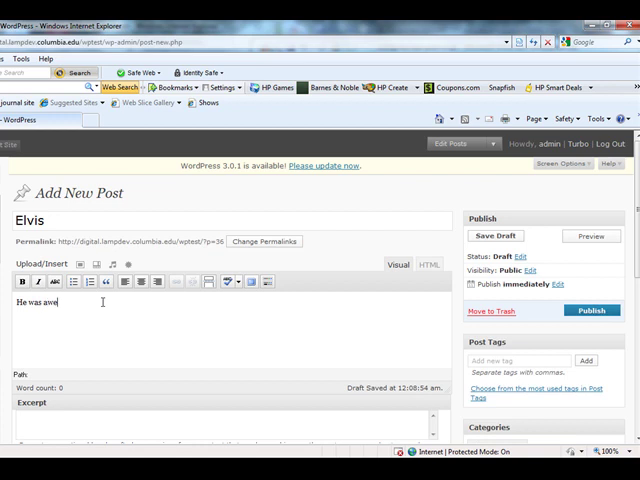
Step: Write the excerpt: Elvis was a great musician who revolutionized Rock and Roll
scroll(down, 3)
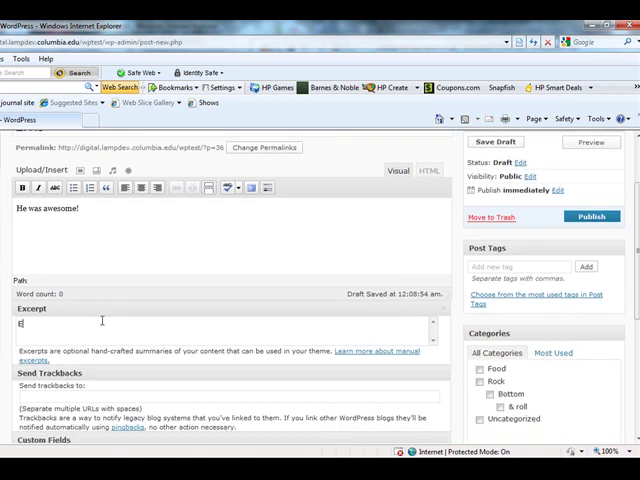
text(lvis was a great)
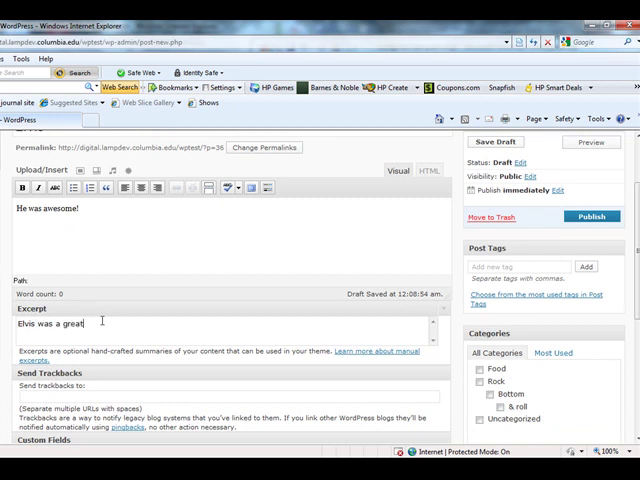
text(musician who revolutionized)
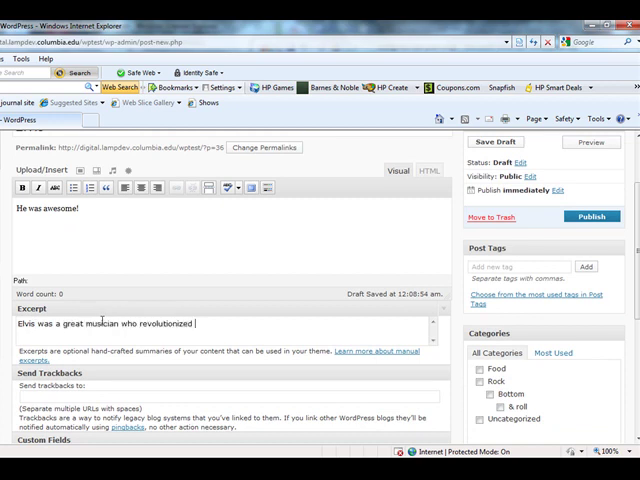
text(Rock and Roll.)
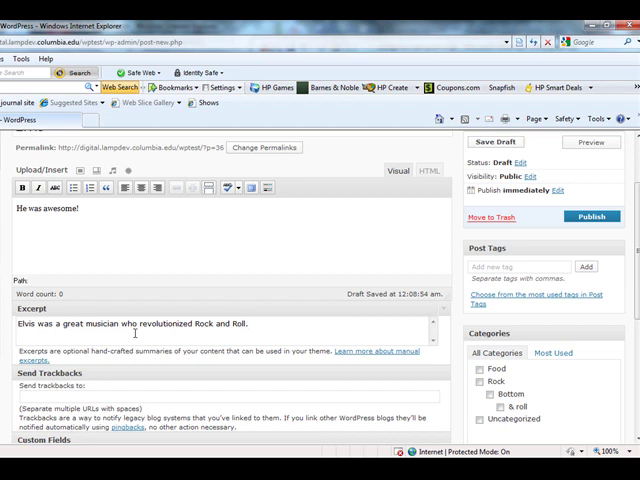
click(248, 324)
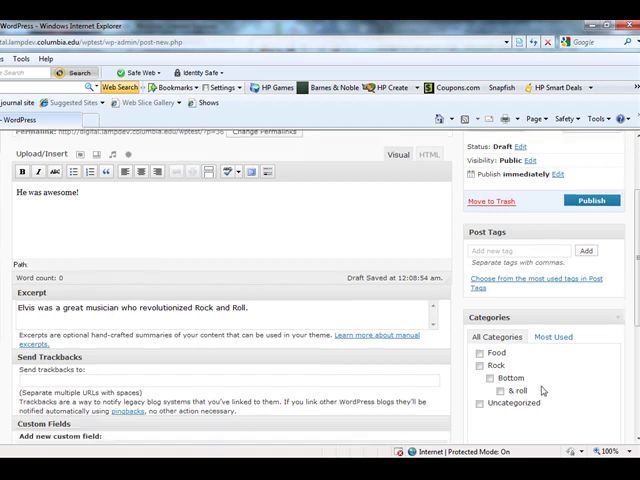
Step: Check the Rock category for the Elvis post in the Categories box
scroll(down, 3)
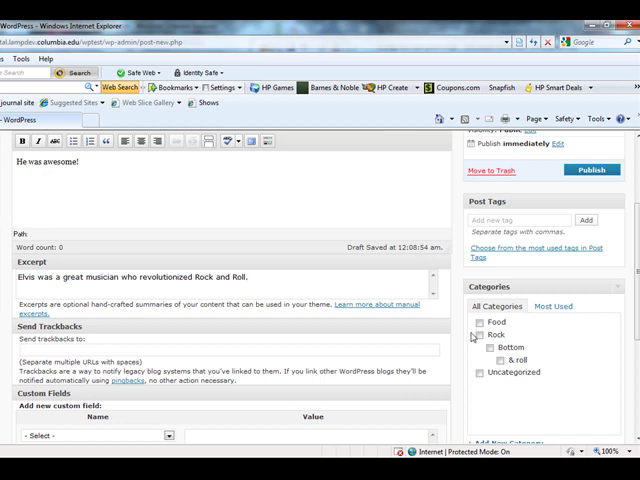
click(478, 334)
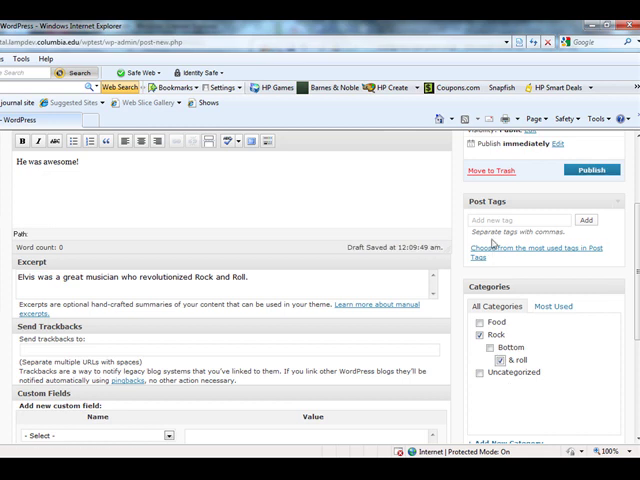
Step: Add the post tag "blue suede shoes" to the Elvis post
text(musi)
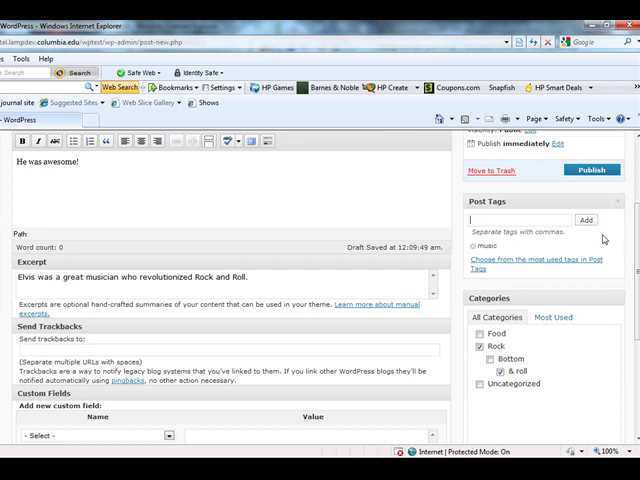
text(blu)
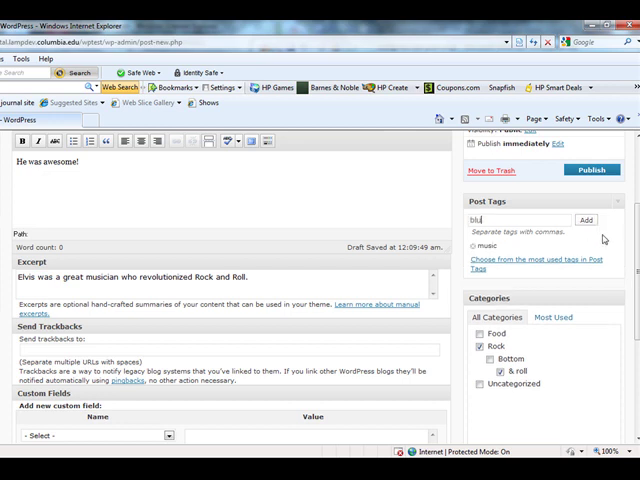
text(blue suede shoes)
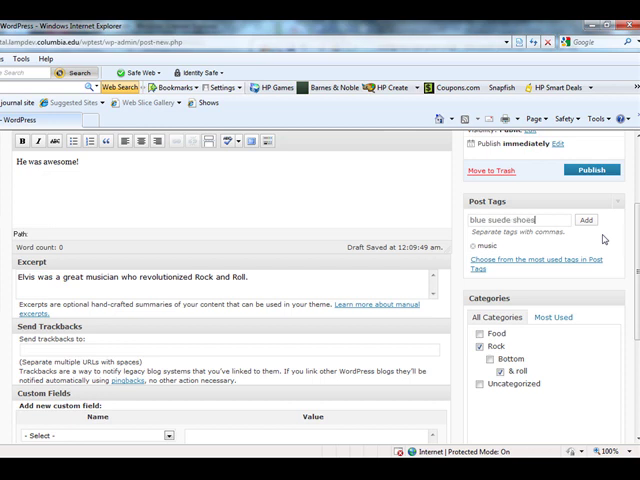
click(586, 220)
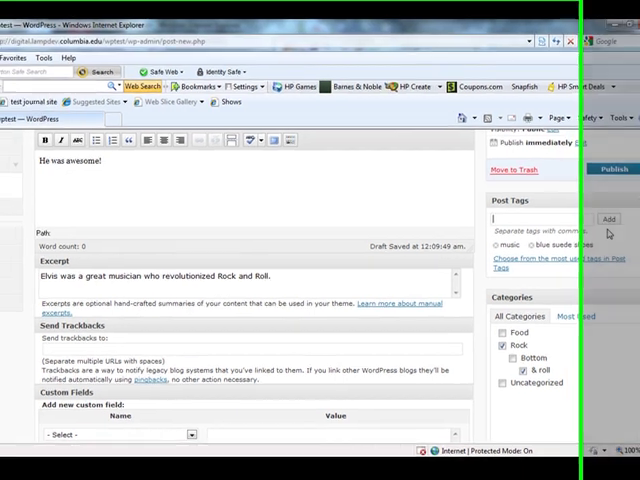